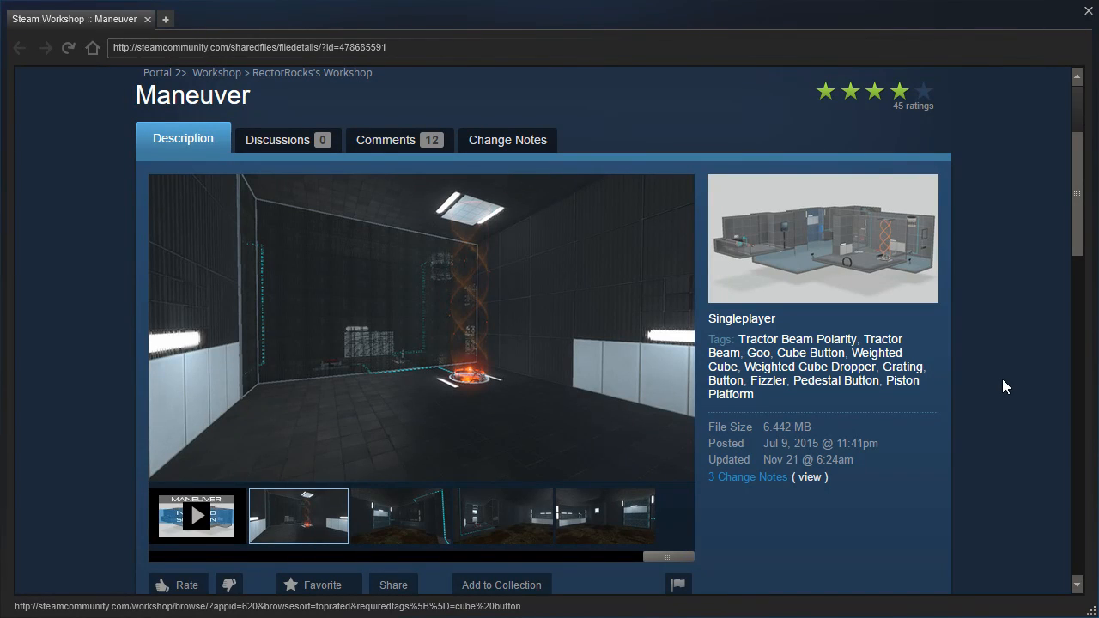
{"action": "mouse_move", "coordinate": [99, 295]}
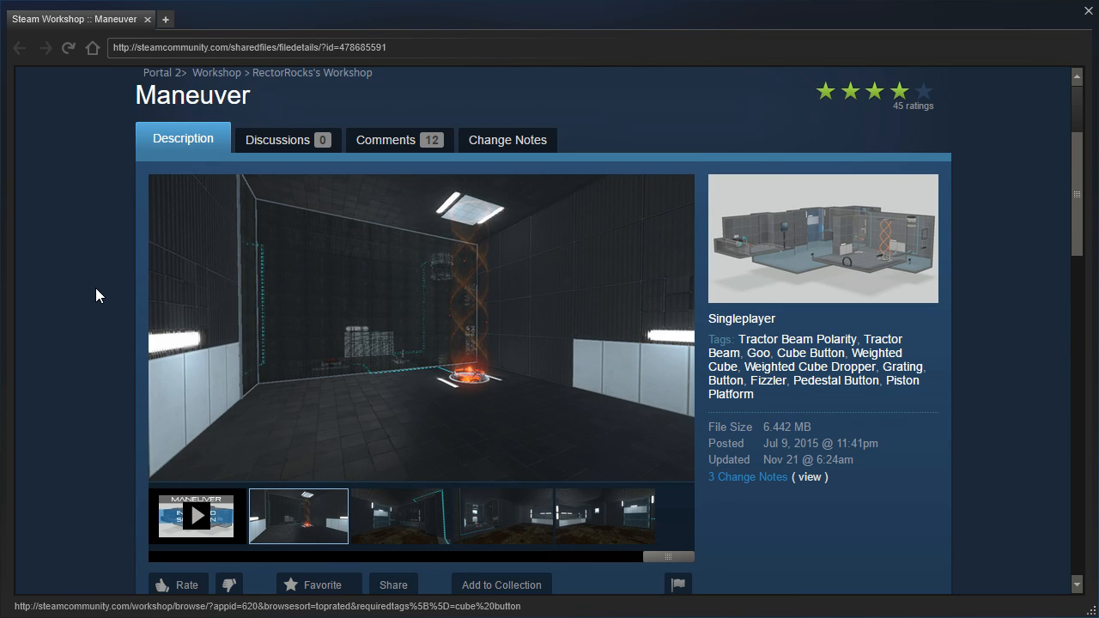
Scroll down the Maneuver Workshop page to confirm its Subscribed status
{"action": "scroll", "scroll_direction": "down", "scroll_amount": 3}
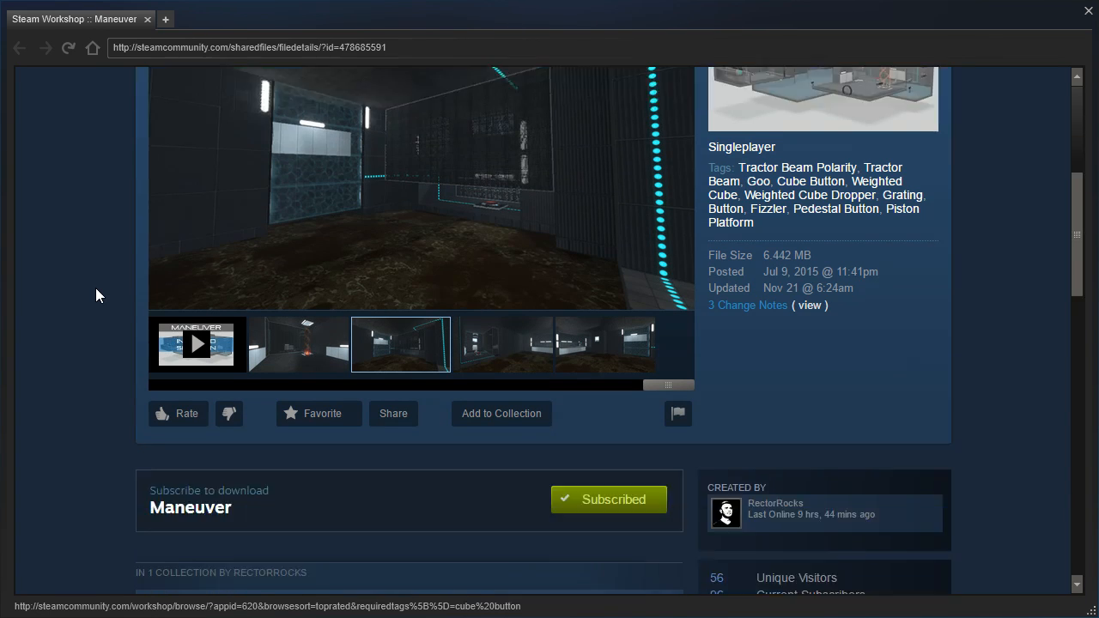
{"action": "scroll", "scroll_direction": "down", "scroll_amount": 3}
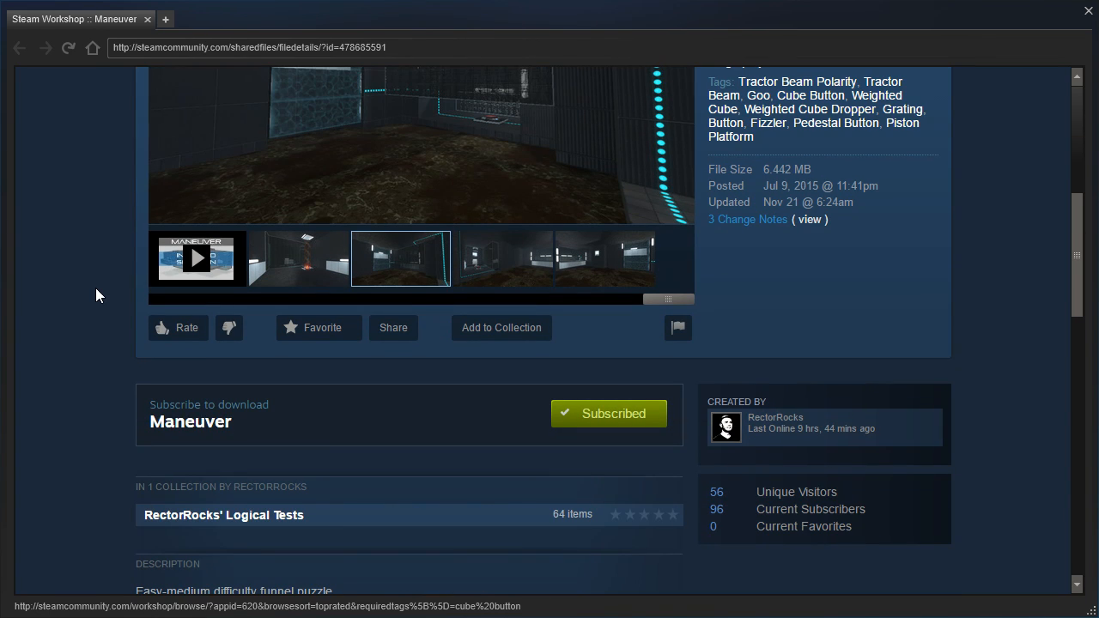
{"action": "scroll", "scroll_direction": "down", "scroll_amount": 3}
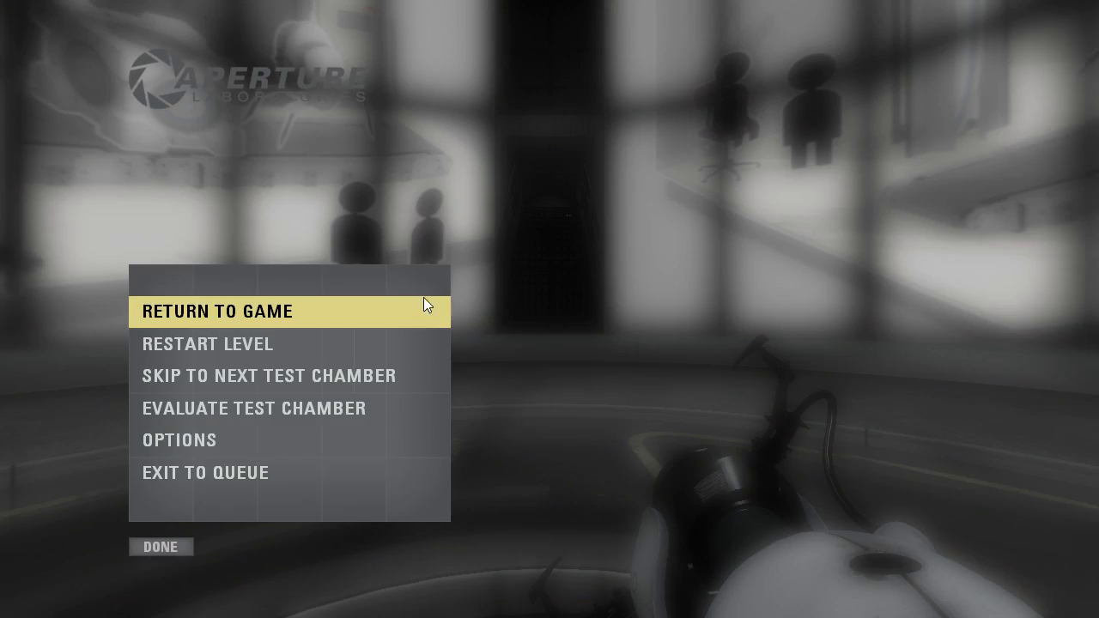
Resume playing the Maneuver test chamber from the pause menu
{"action": "left_click", "coordinate": [220, 310]}
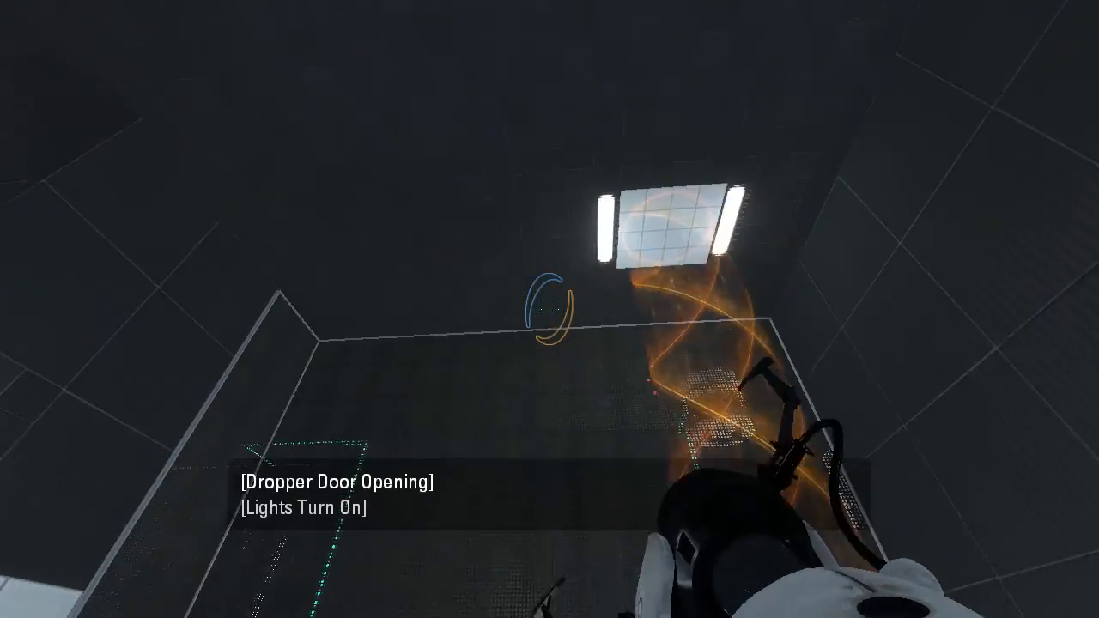
{"action": "mouse_move", "coordinate": [550, 309]}
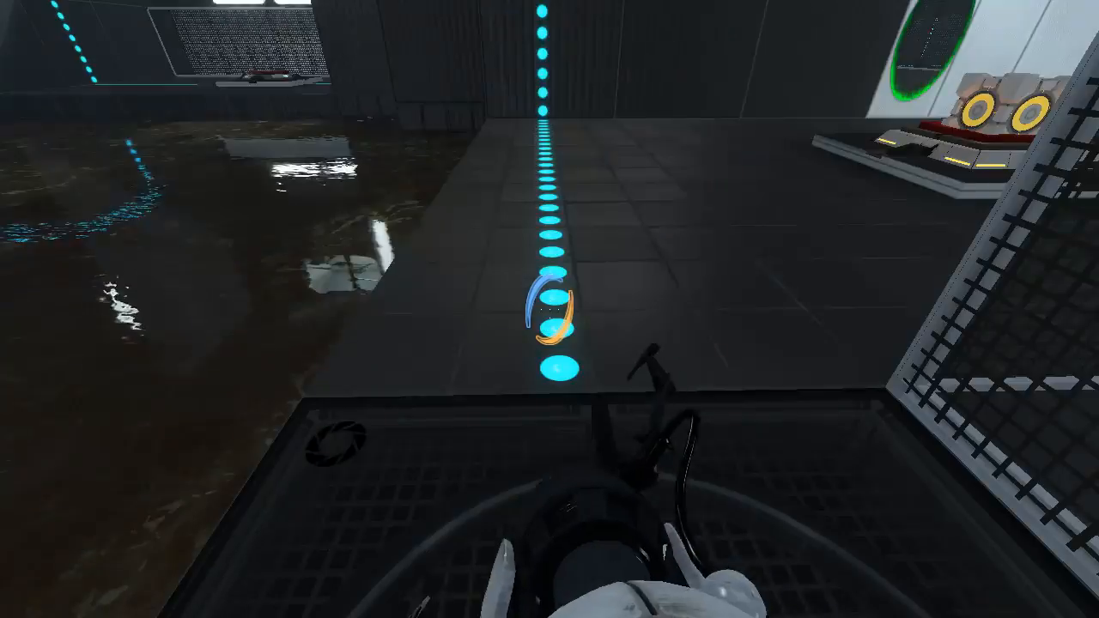
{"action": "mouse_move", "coordinate": [550, 309]}
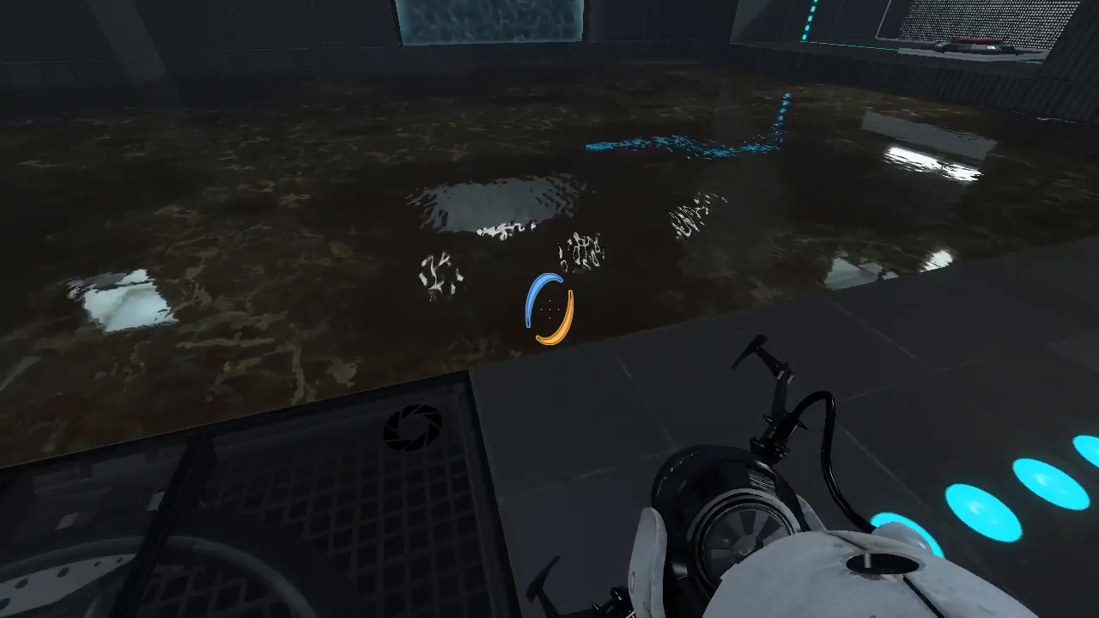
{"action": "mouse_move", "coordinate": [549, 309]}
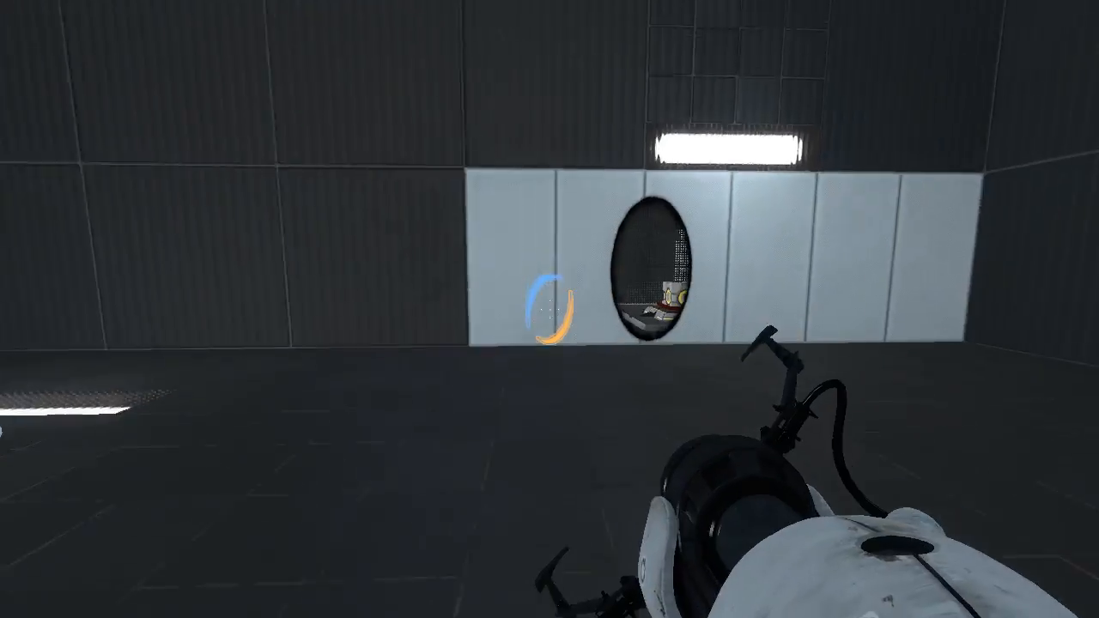
{"action": "mouse_move", "coordinate": [549, 309]}
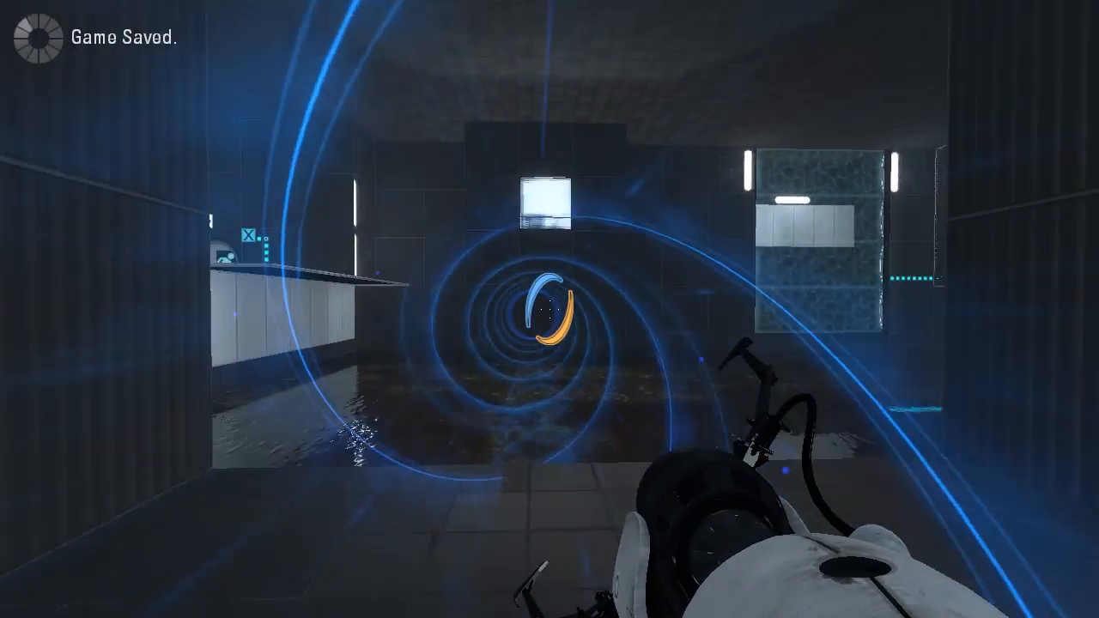
{"action": "mouse_move", "coordinate": [549, 309]}
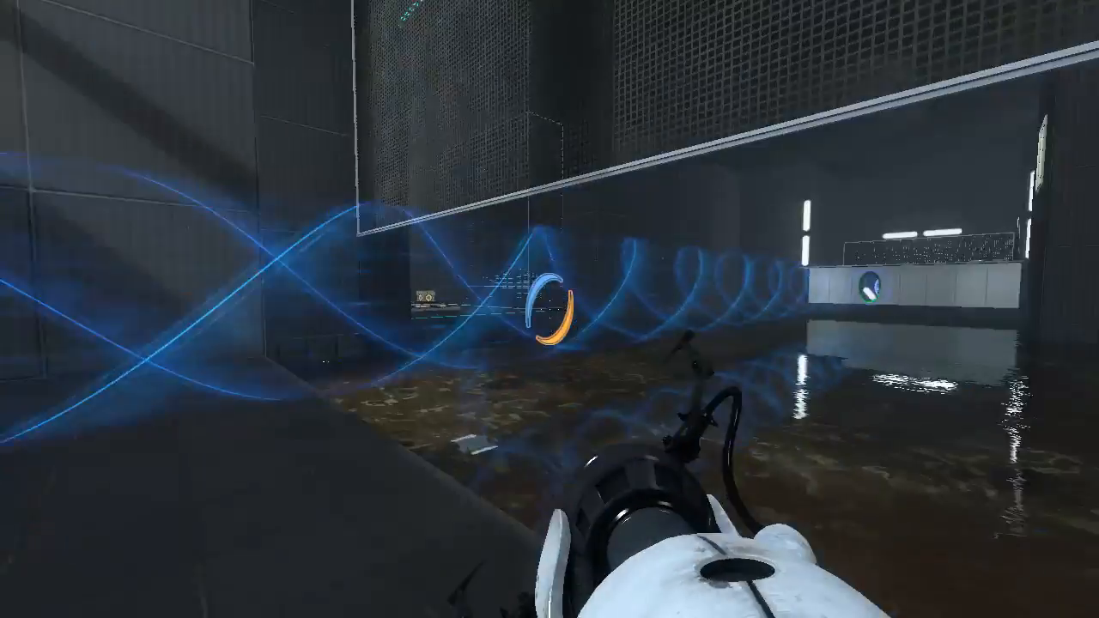
Fire two orange portals to reroute the tractor beam across the goo toward the button
{"action": "right_click", "coordinate": [549, 309]}
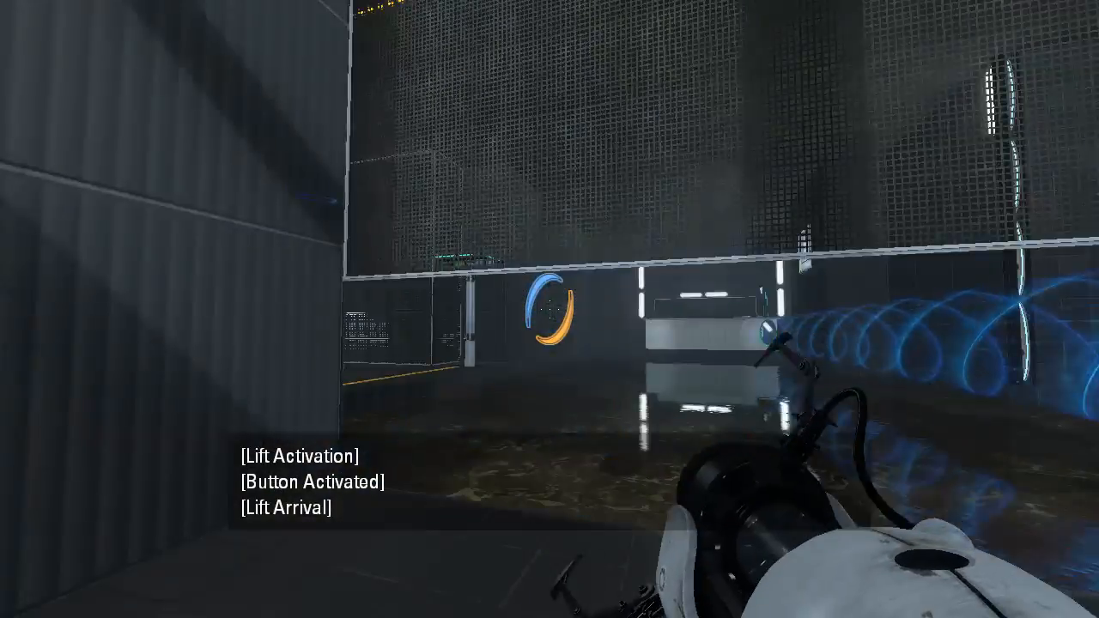
{"action": "mouse_move", "coordinate": [549, 309]}
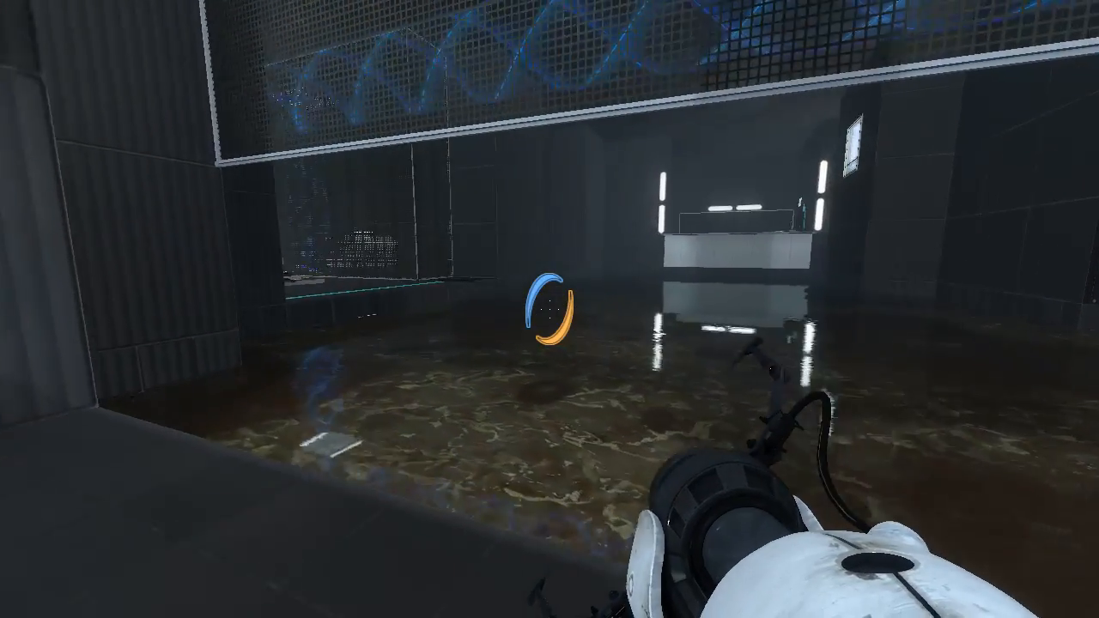
{"action": "right_click", "coordinate": [549, 309]}
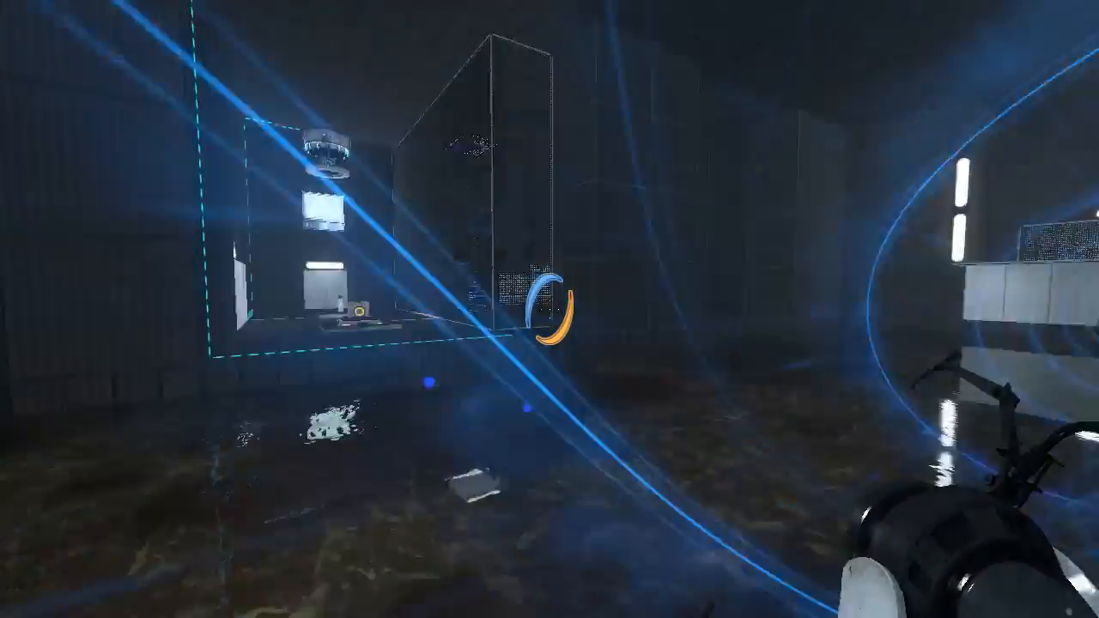
{"action": "mouse_move", "coordinate": [549, 309]}
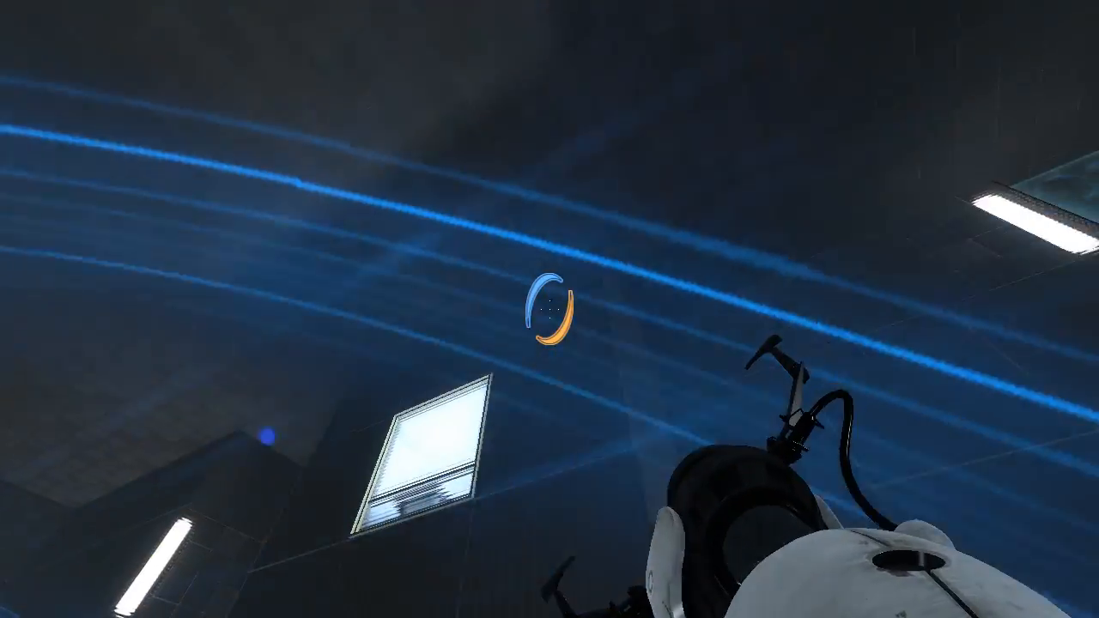
{"action": "mouse_move", "coordinate": [550, 309]}
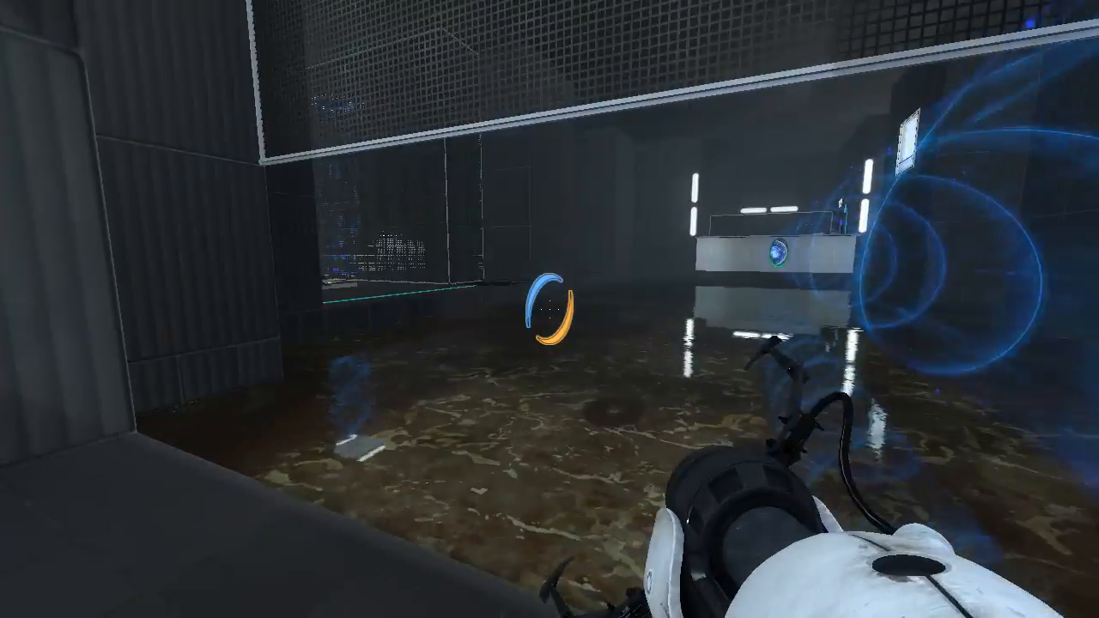
{"action": "mouse_move", "coordinate": [550, 309]}
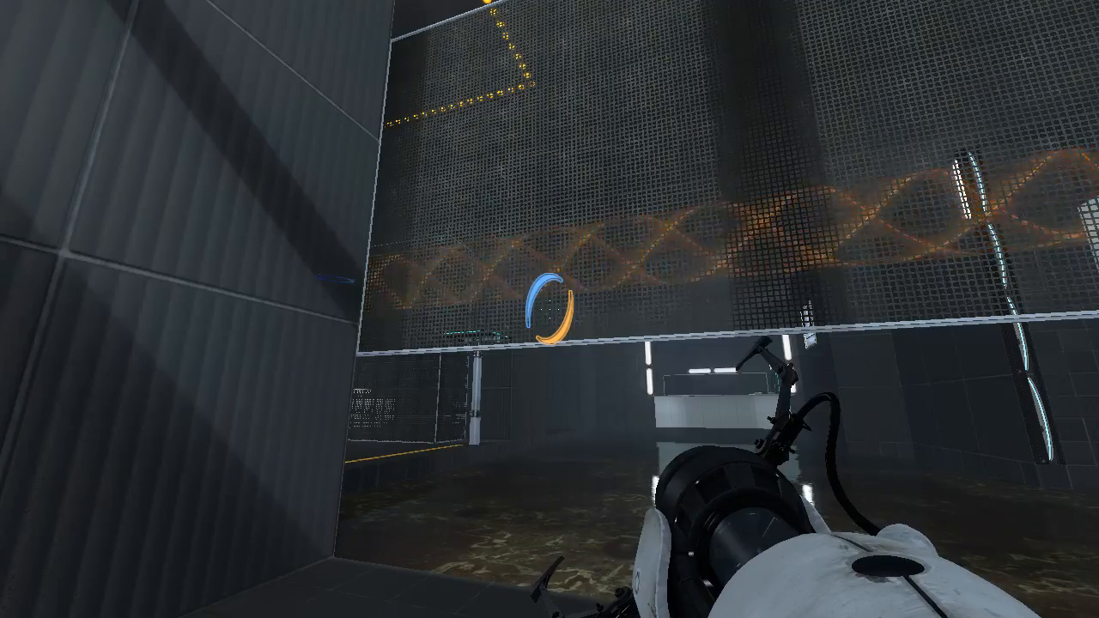
{"action": "mouse_move", "coordinate": [549, 309]}
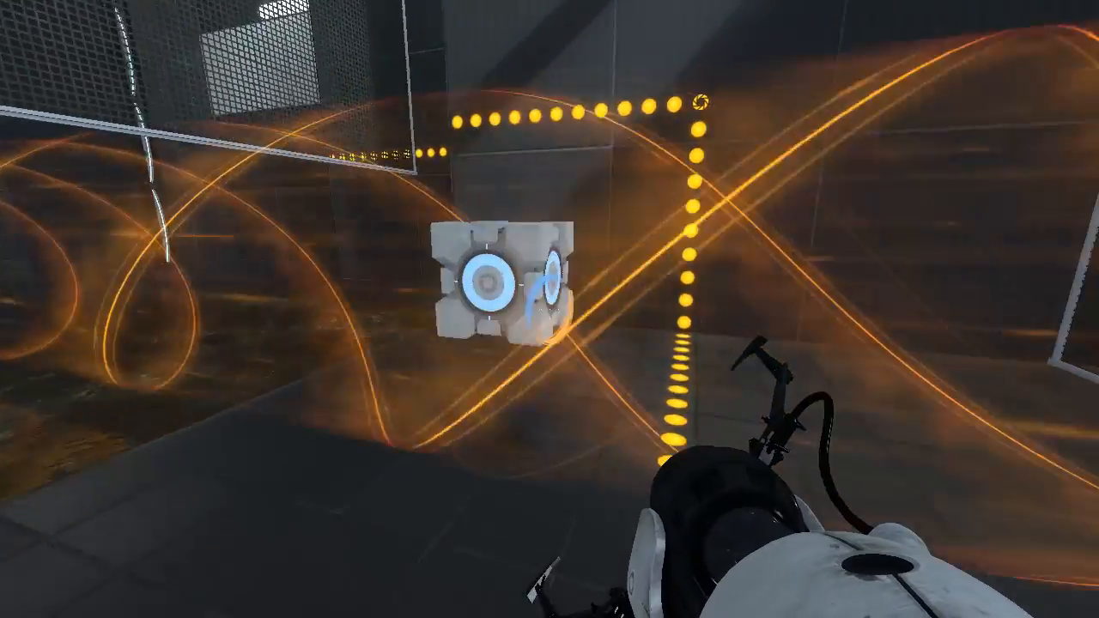
{"action": "mouse_move", "coordinate": [550, 309]}
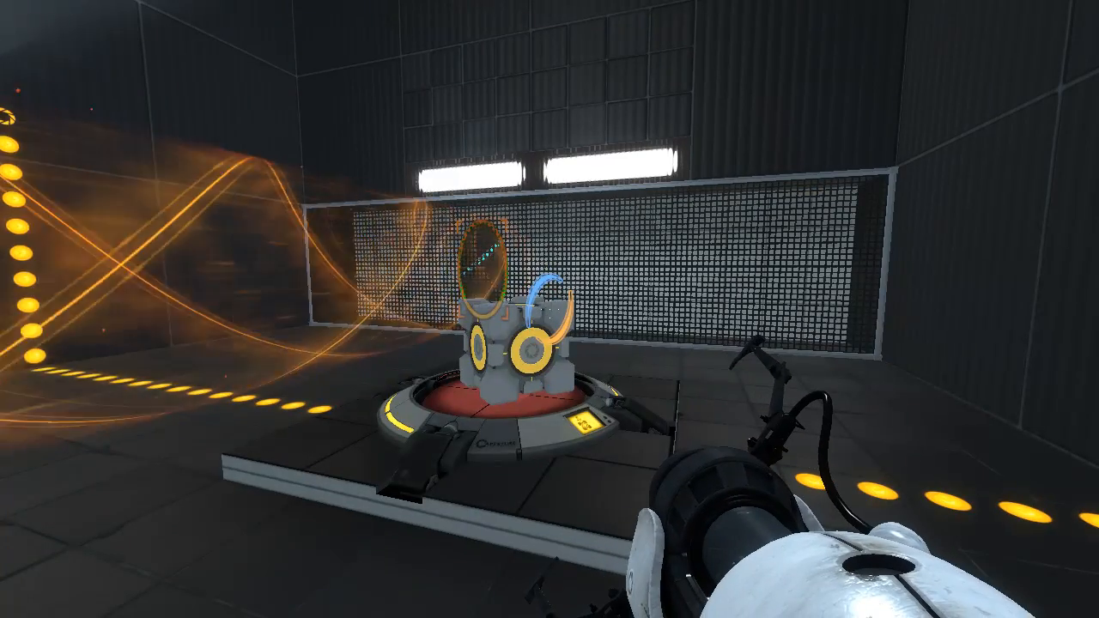
{"action": "mouse_move", "coordinate": [550, 309]}
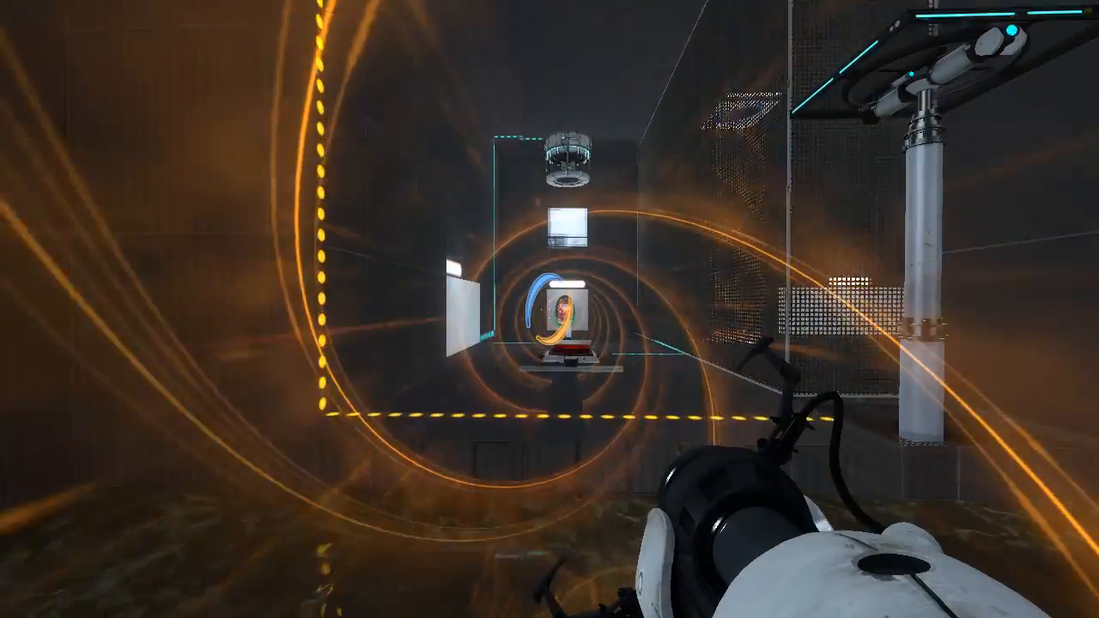
{"action": "mouse_move", "coordinate": [549, 309]}
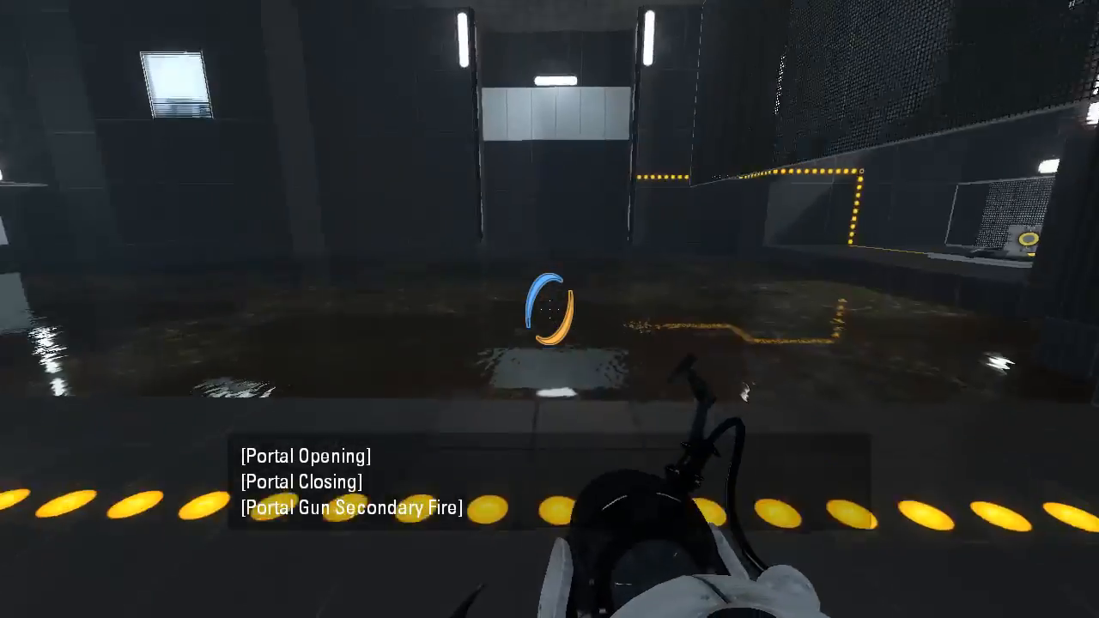
{"action": "mouse_move", "coordinate": [550, 309]}
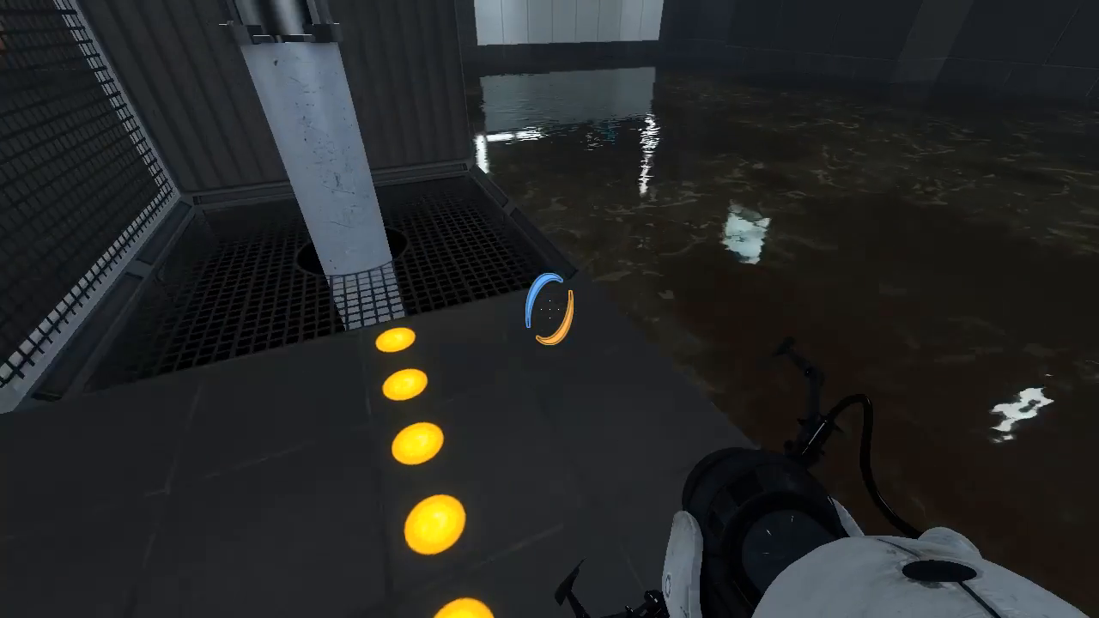
{"action": "mouse_move", "coordinate": [549, 309]}
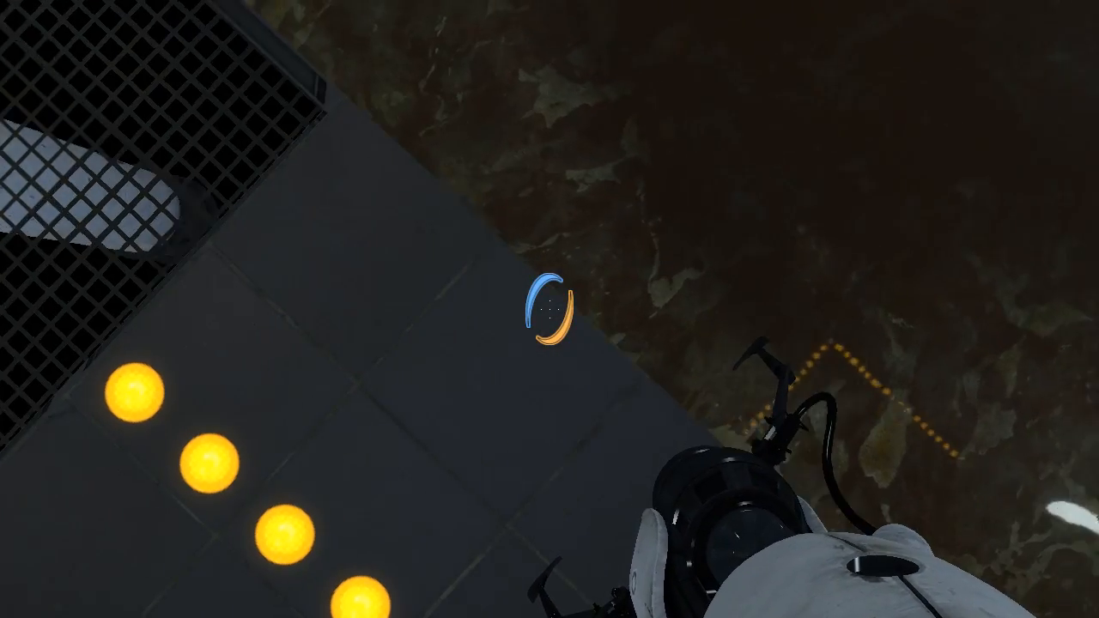
{"action": "mouse_move", "coordinate": [549, 309]}
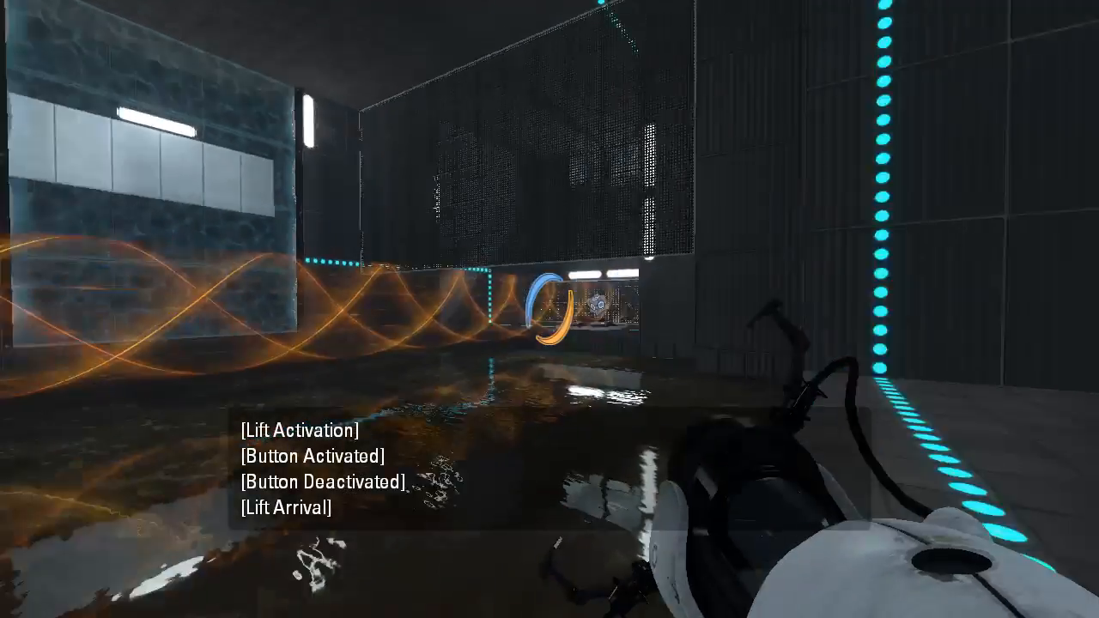
{"action": "mouse_move", "coordinate": [549, 309]}
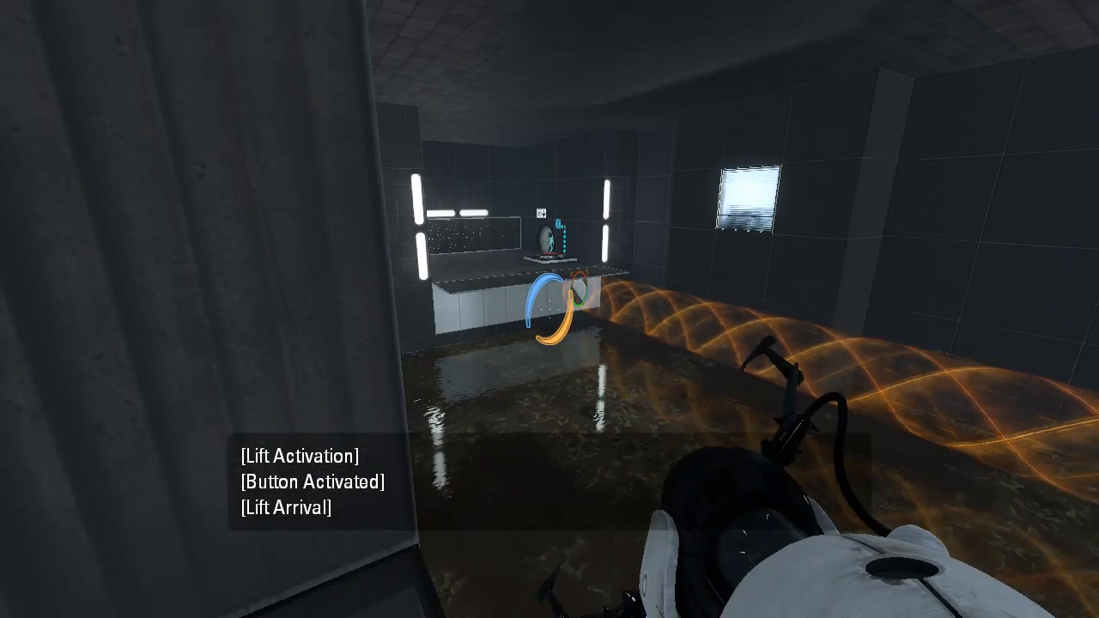
{"action": "mouse_move", "coordinate": [550, 309]}
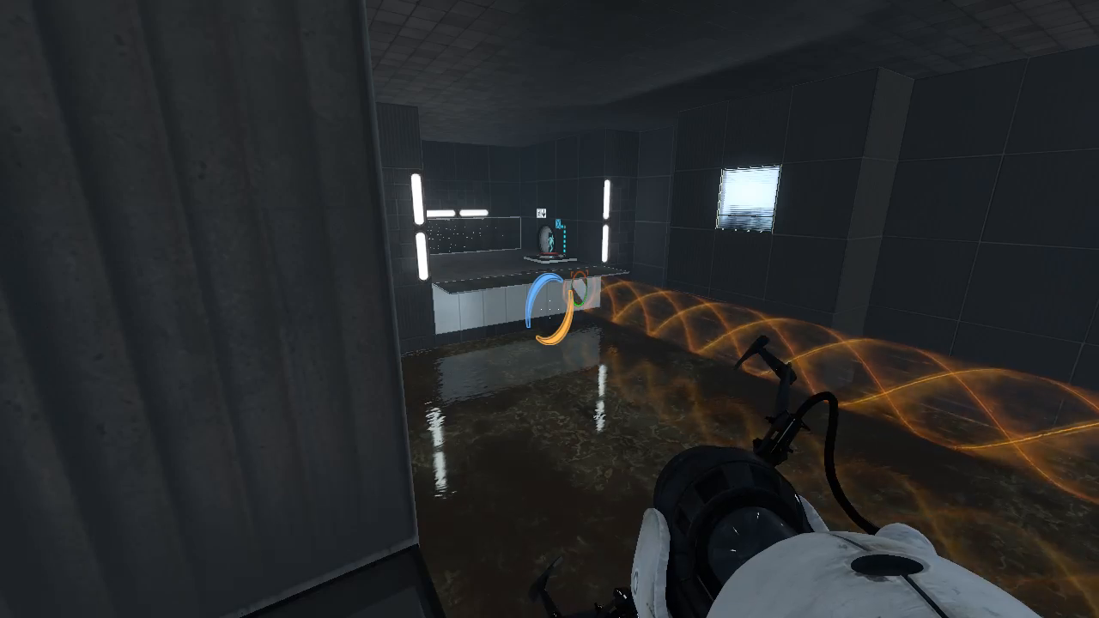
{"action": "mouse_move", "coordinate": [550, 309]}
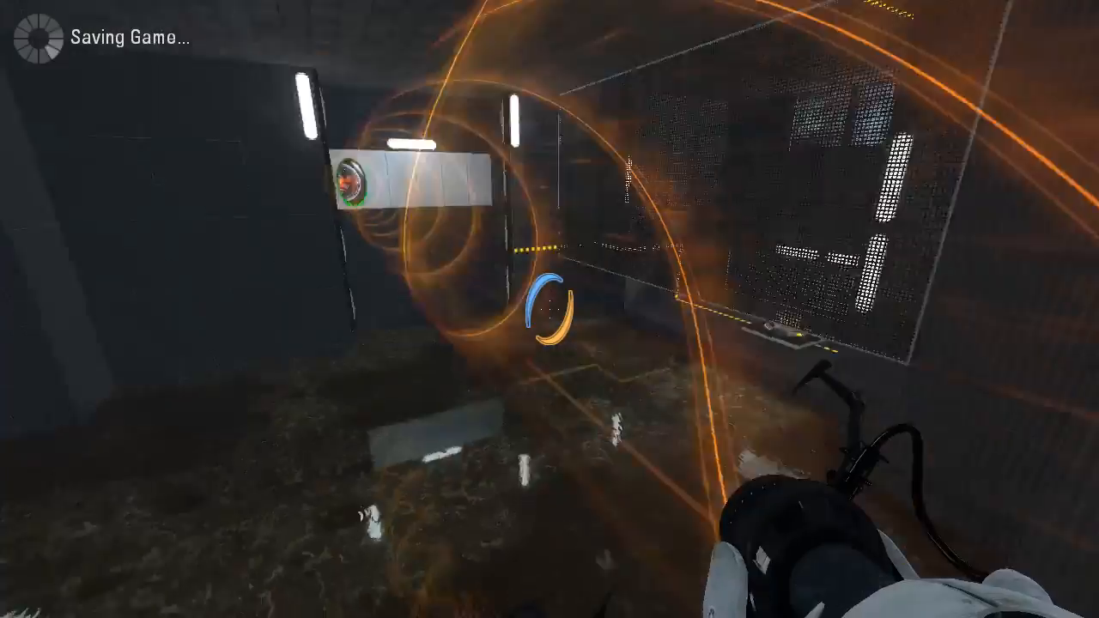
{"action": "mouse_move", "coordinate": [549, 309]}
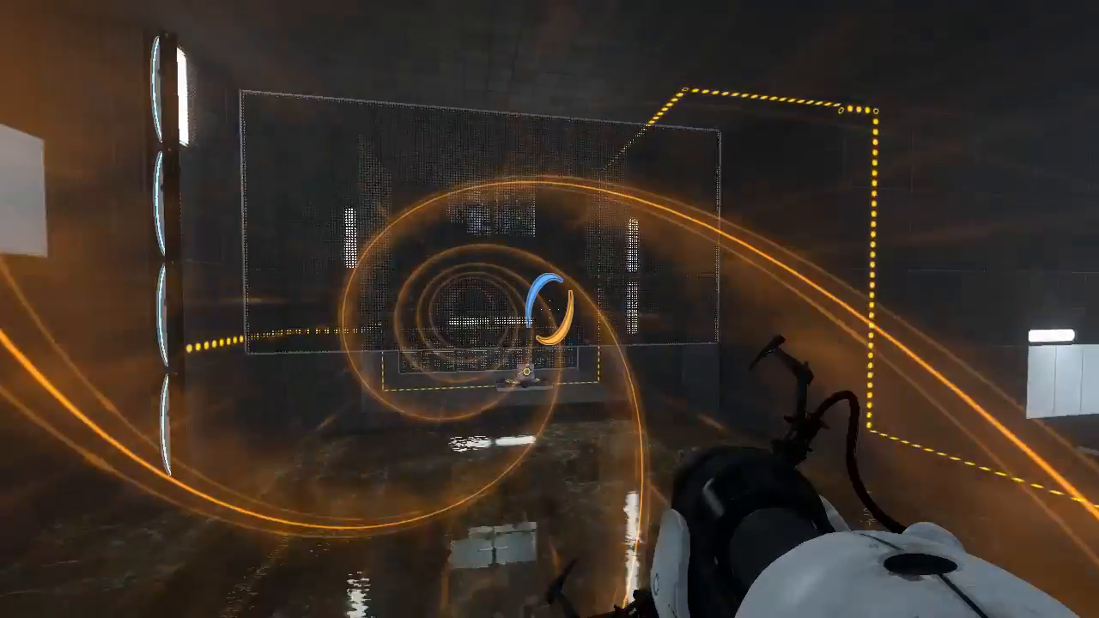
{"action": "mouse_move", "coordinate": [549, 309]}
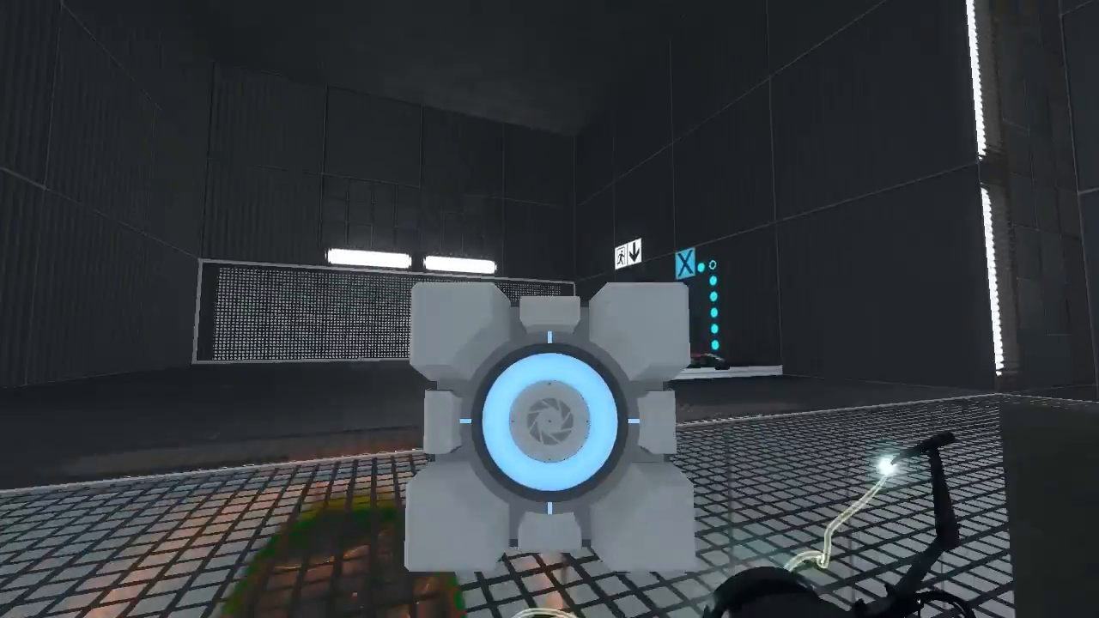
{"action": "mouse_move", "coordinate": [549, 309]}
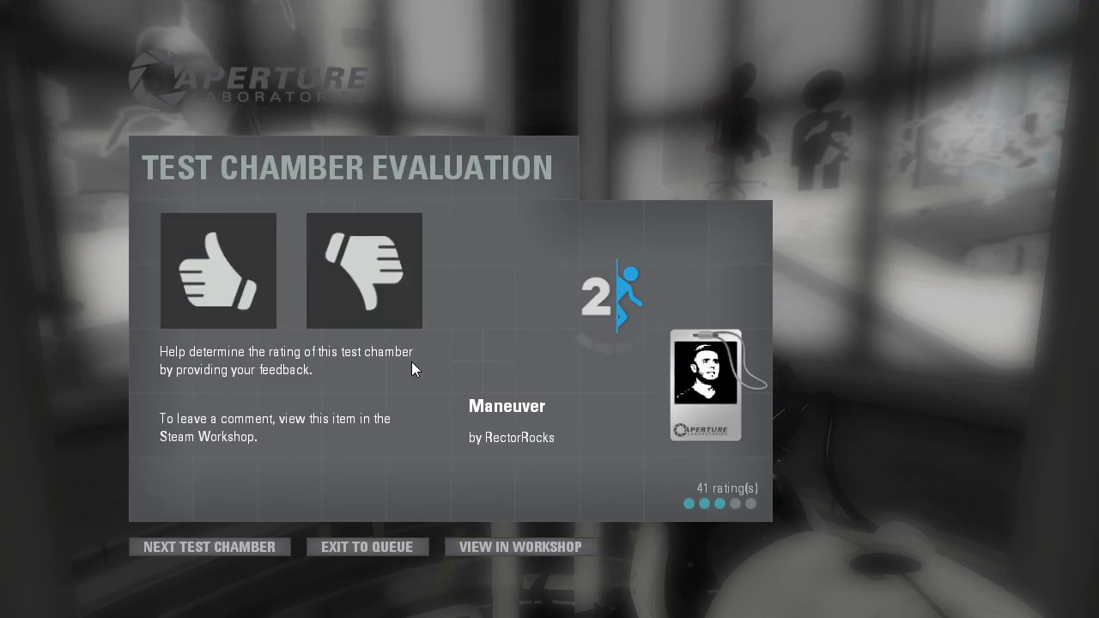
Rate the Maneuver chamber thumbs-up on the Test Chamber Evaluation screen
{"action": "left_click", "coordinate": [218, 271]}
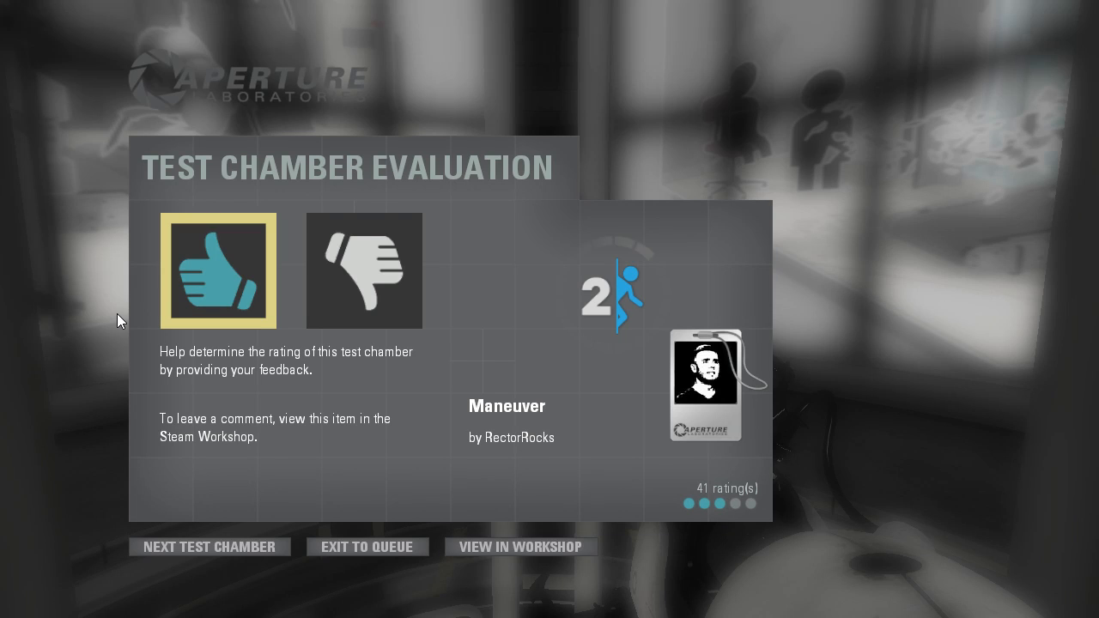